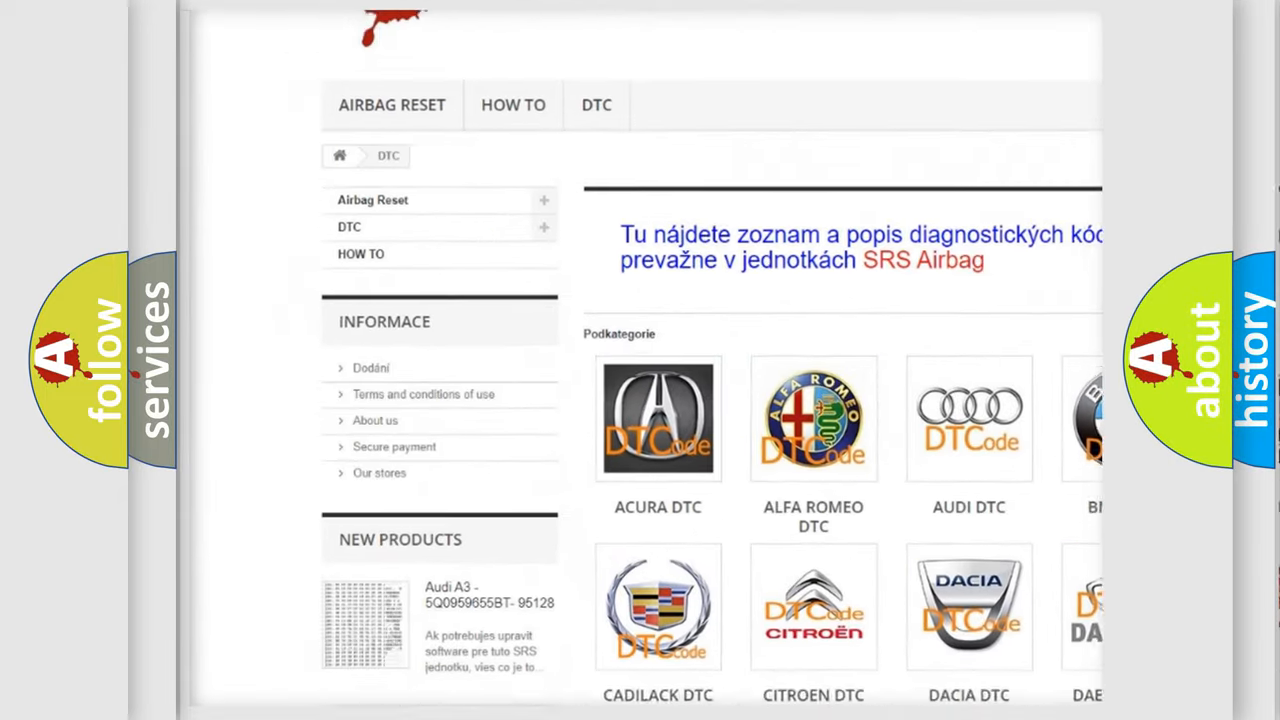
scroll("down", 3)
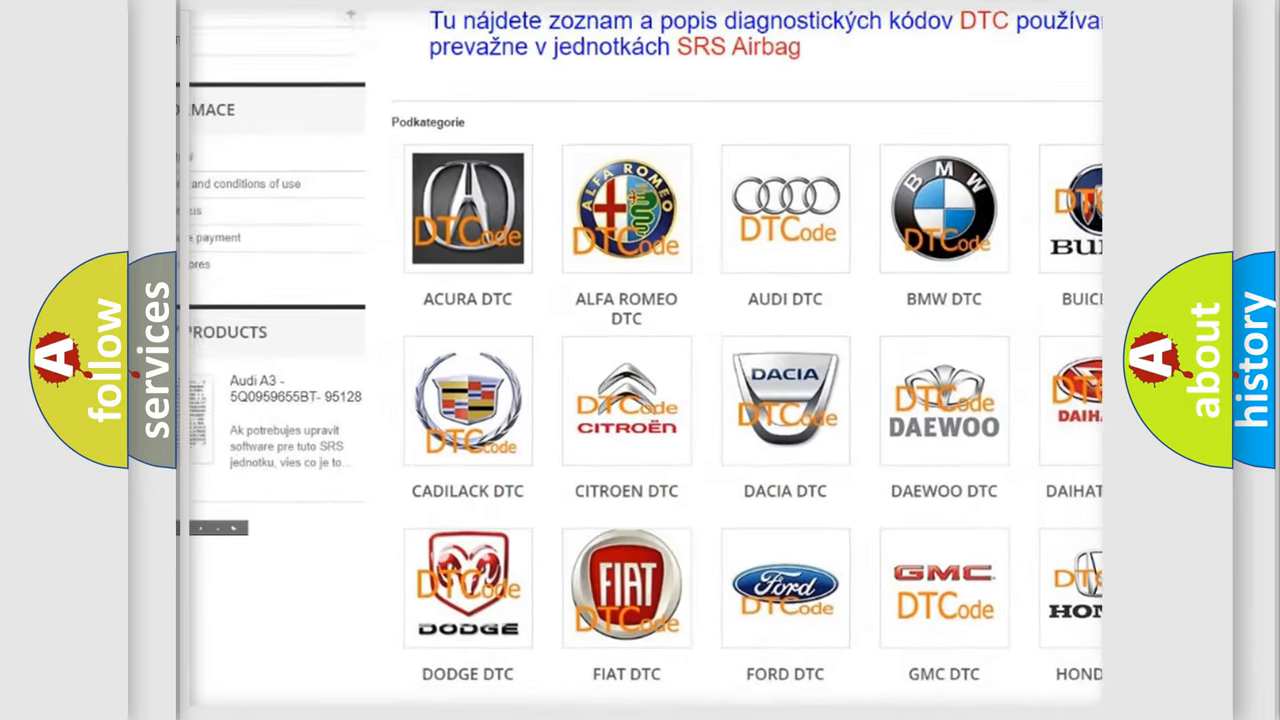
scroll("down", 3)
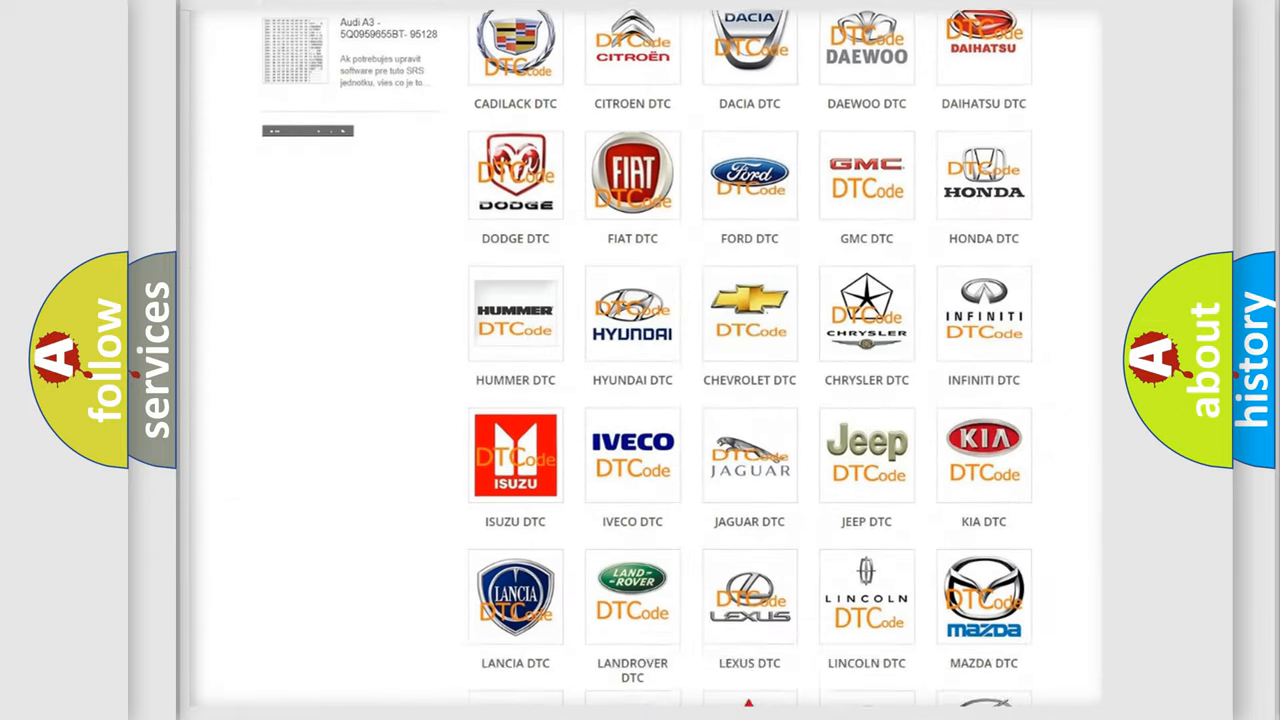
scroll("down", 3)
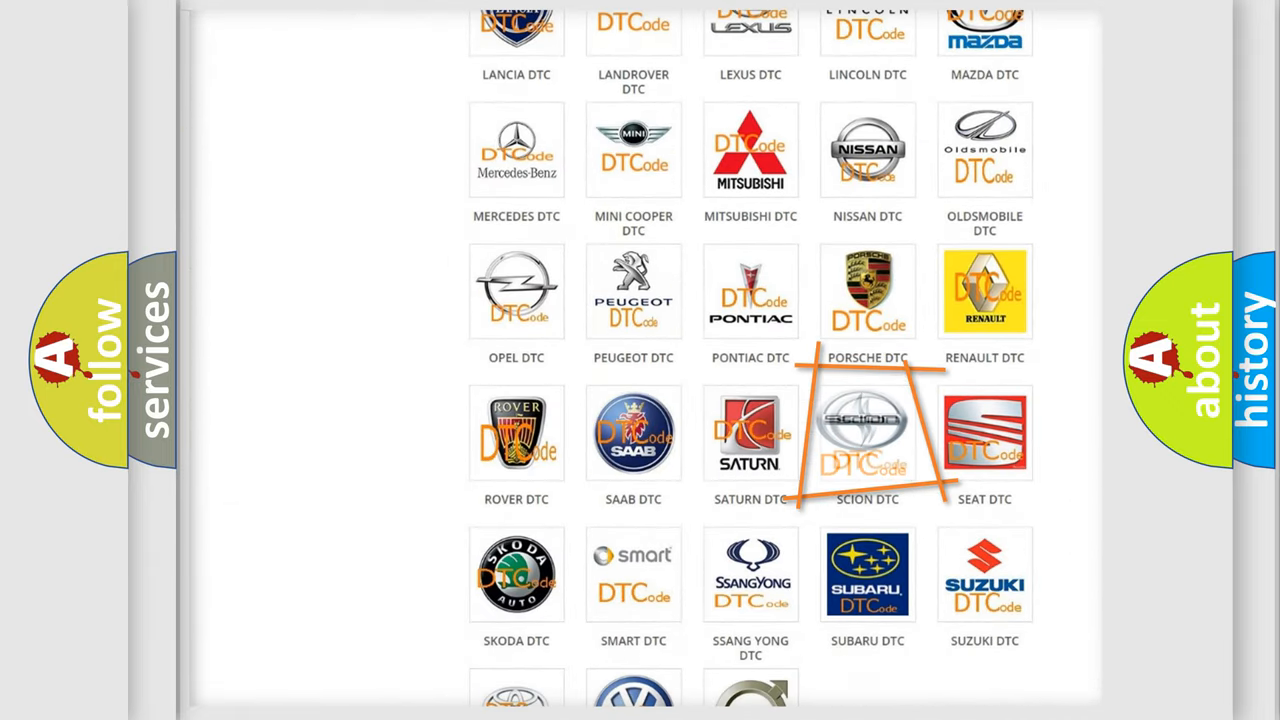
mouse_move(868, 434)
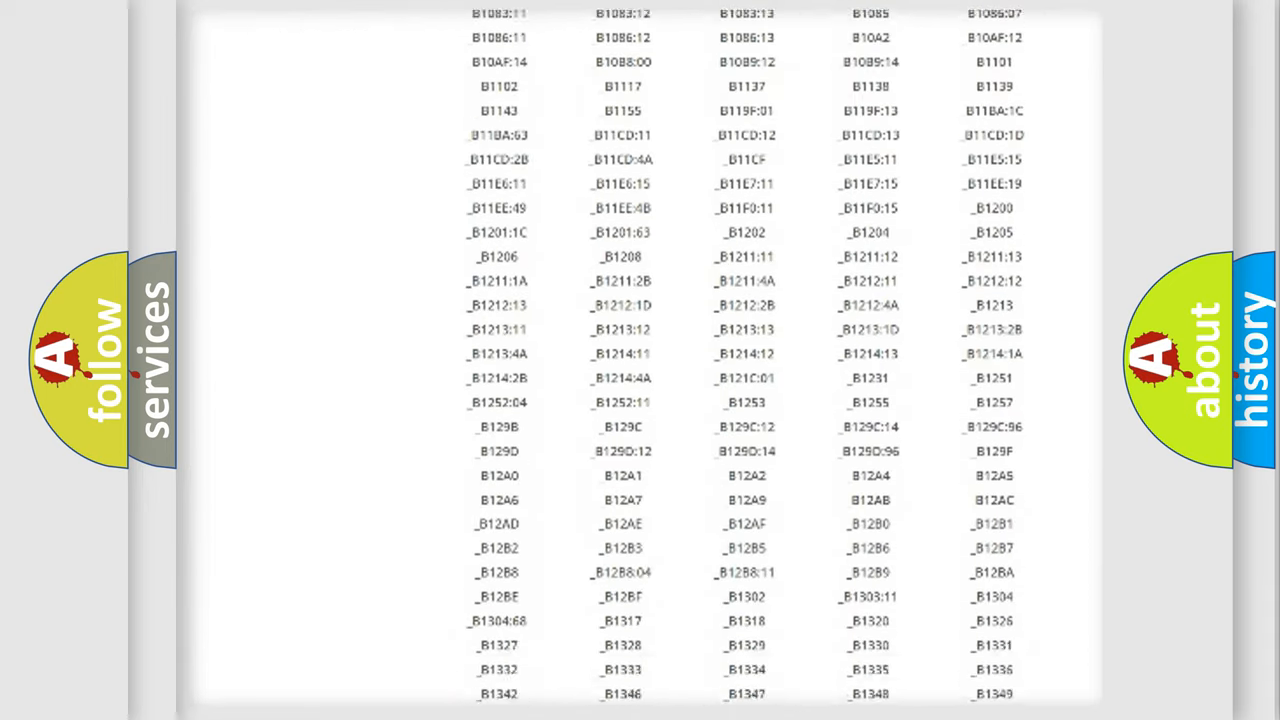
scroll("down", 3)
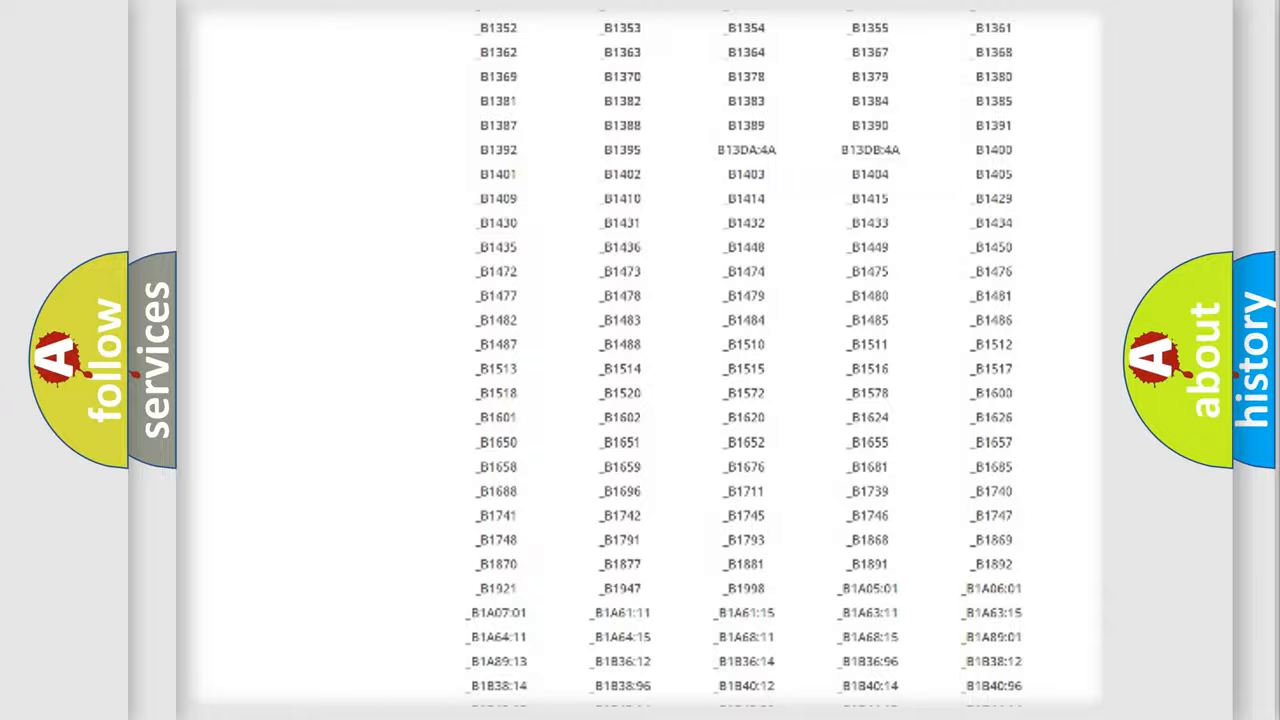